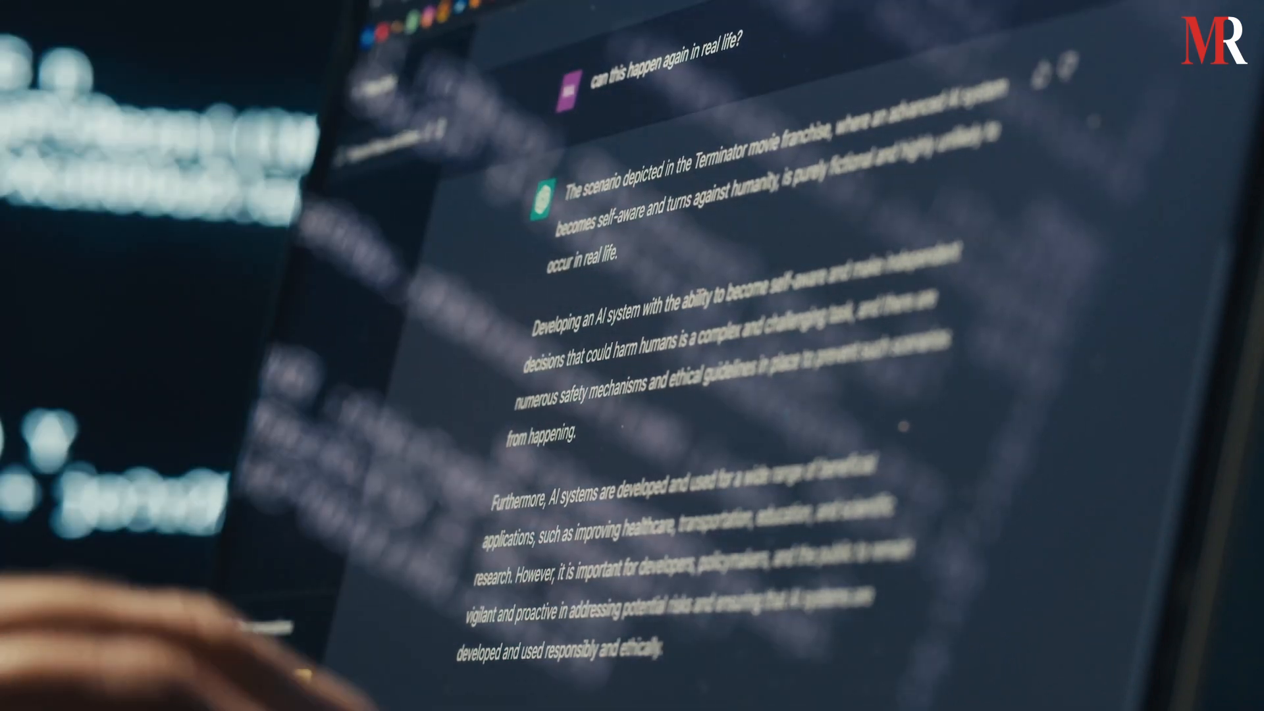
- Scroll to the results table and open the top five deal owners report in Google Slides
scroll(down, 3)
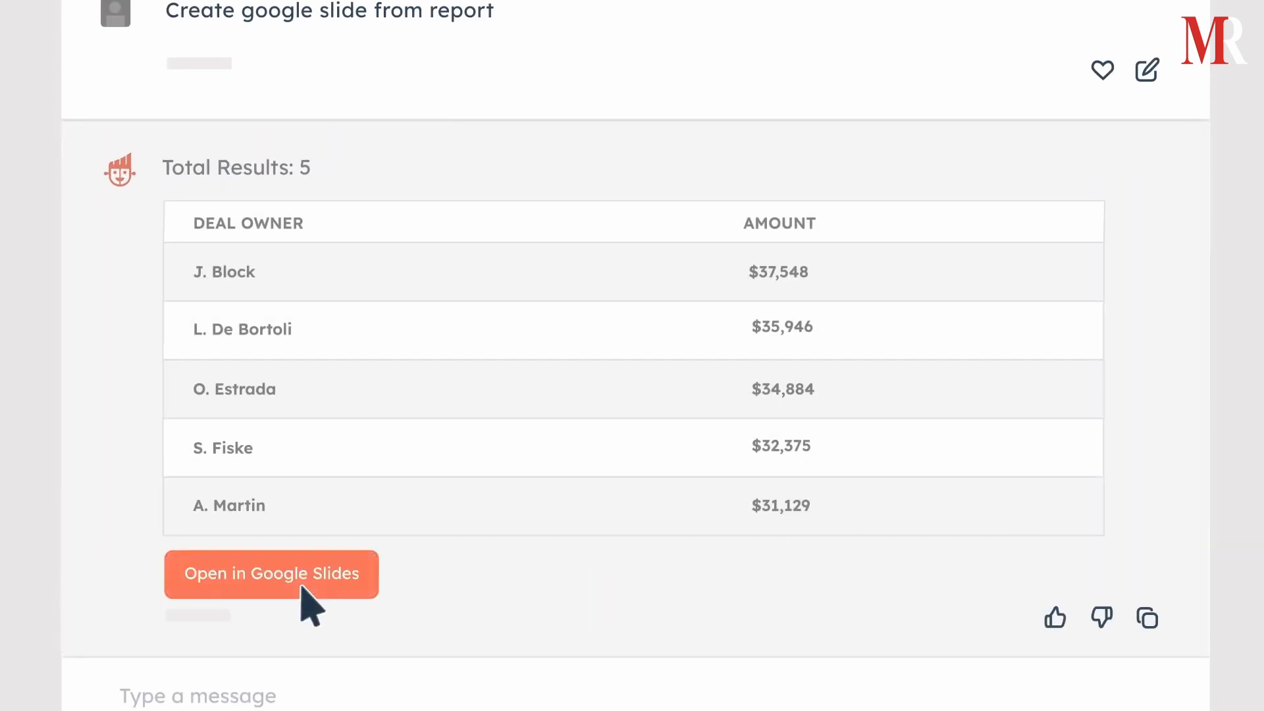
click(272, 574)
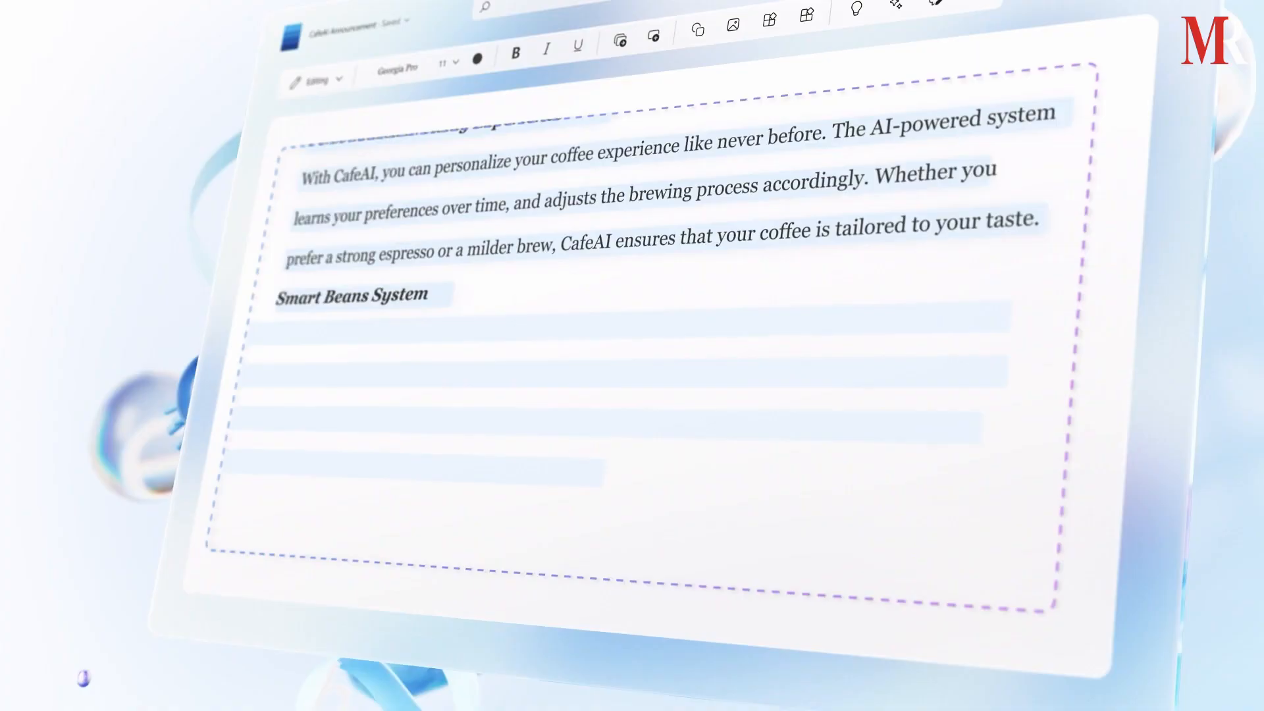
- Scroll through Copilot's drafted CafeAI announcement to the Smart Beans System section
scroll(down, 3)
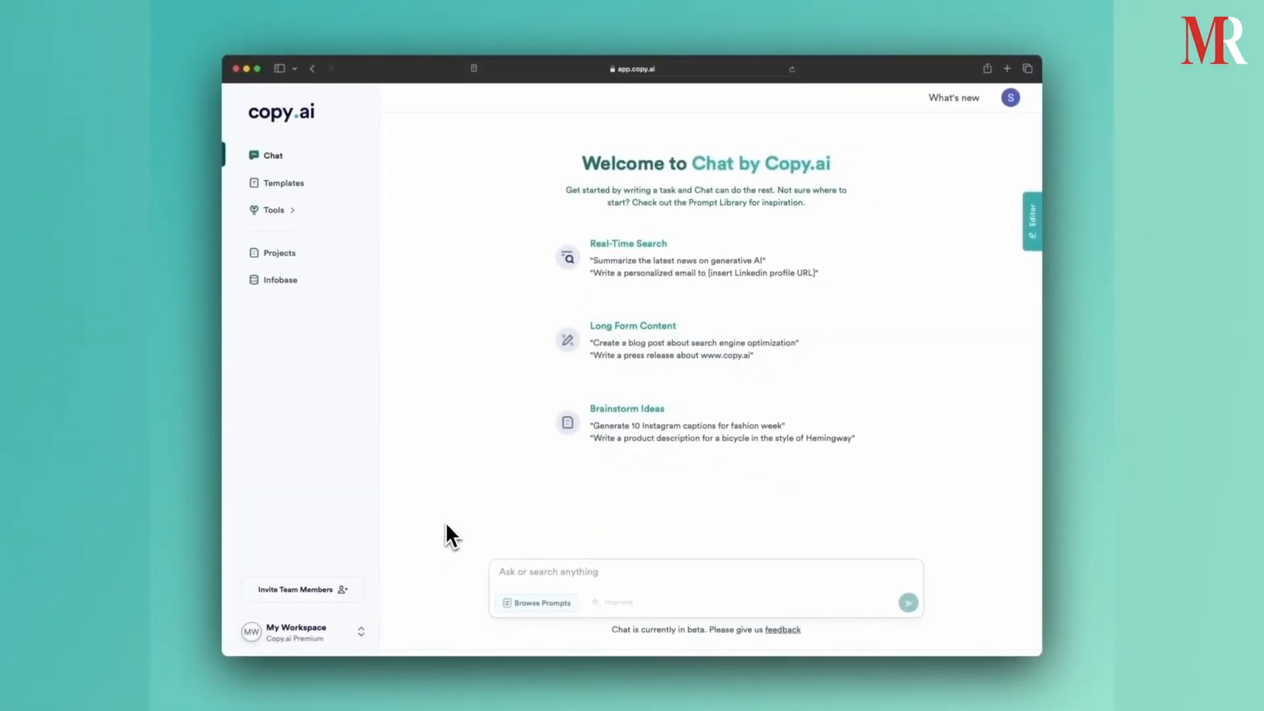
- Send the prompt for a sustainability-focused handmade bamboo chair description and review the output
text(Use the above outp)
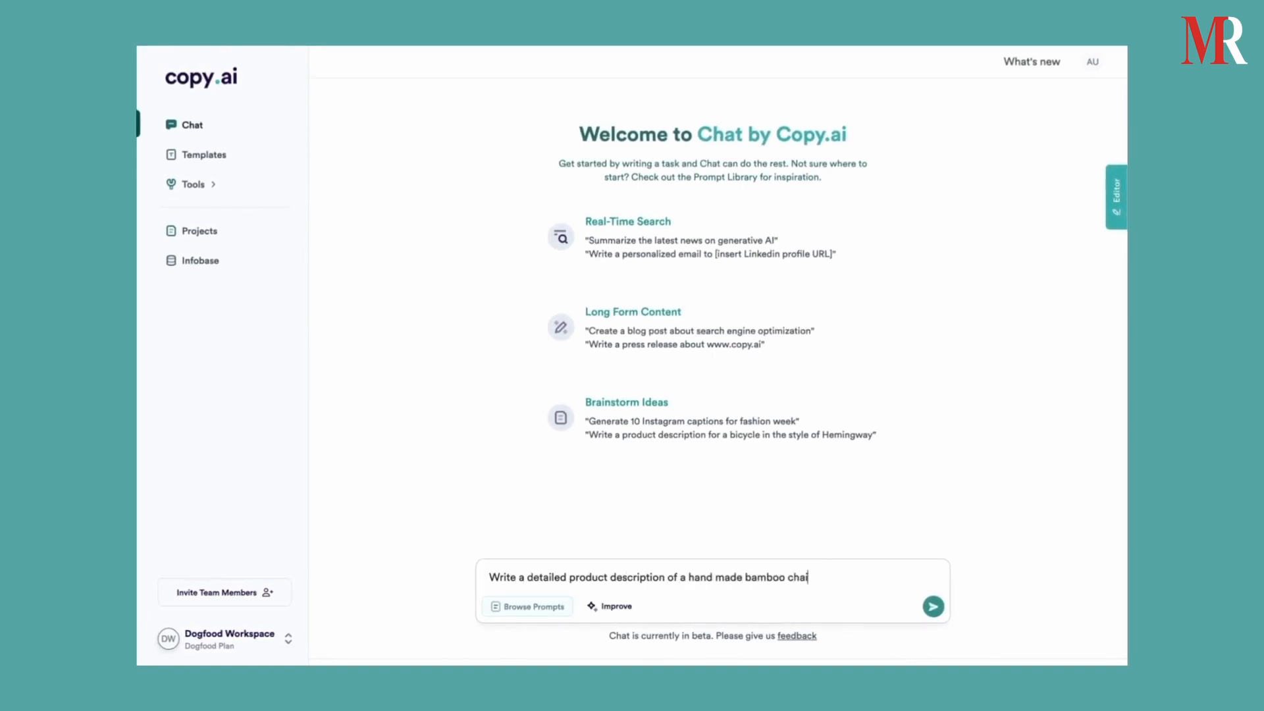
click(933, 606)
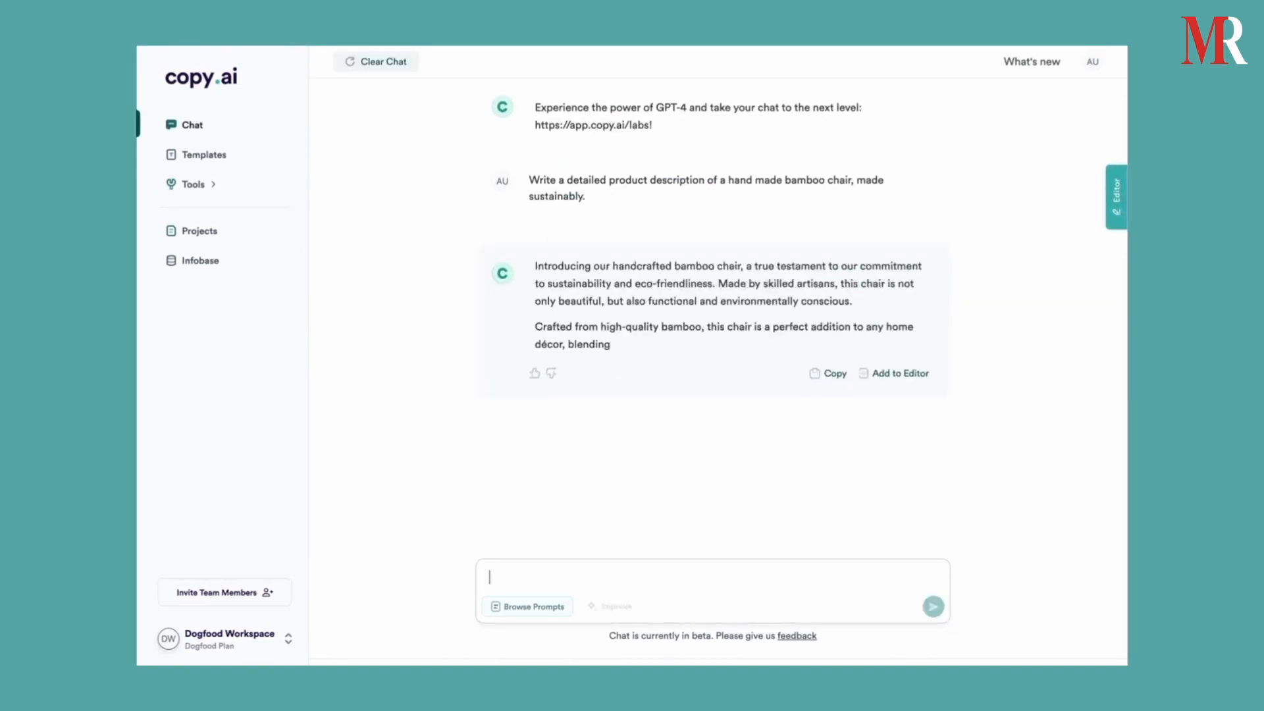
scroll(down, 3)
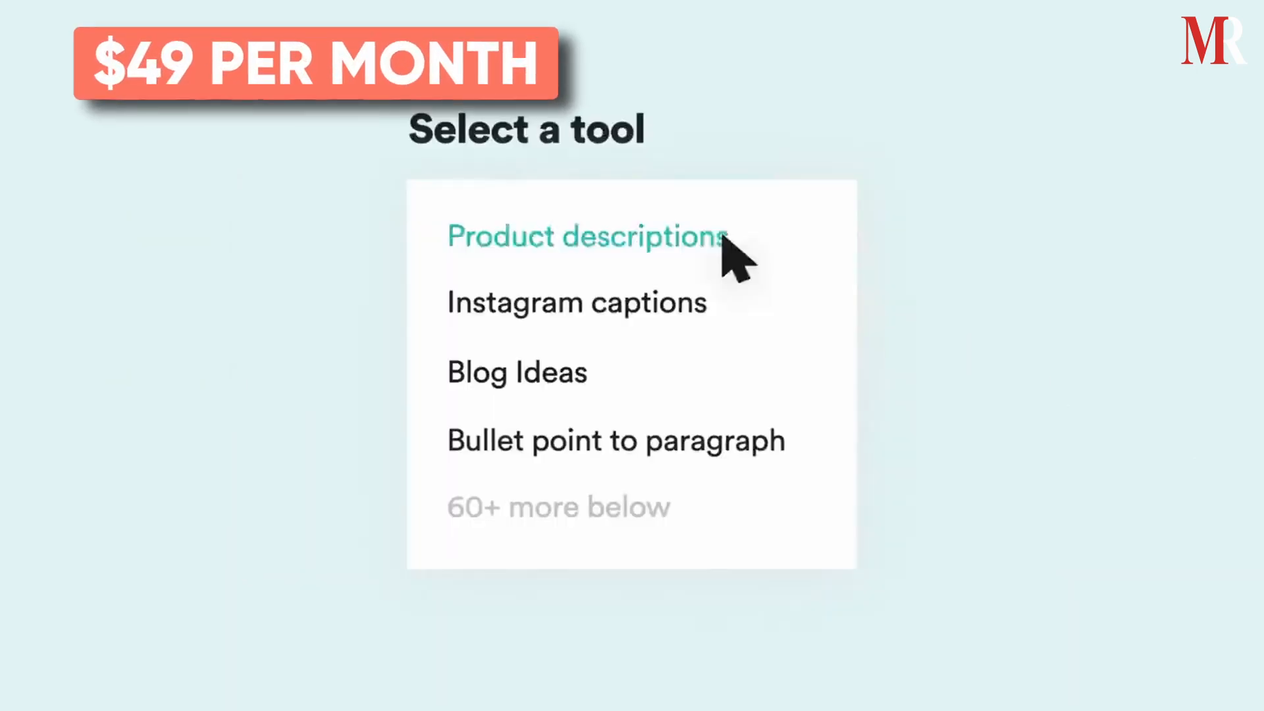
- Use the Product descriptions tool to create copy for Titan, the autonomous electric car
click(586, 236)
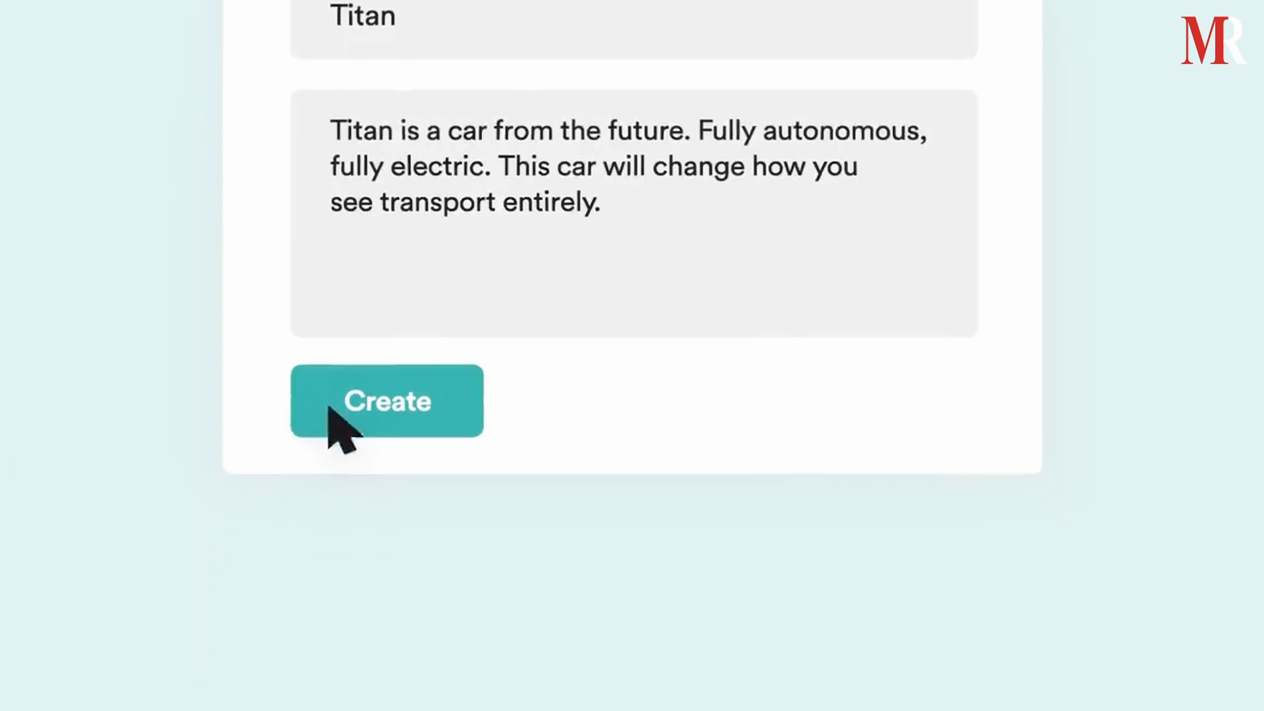
click(387, 401)
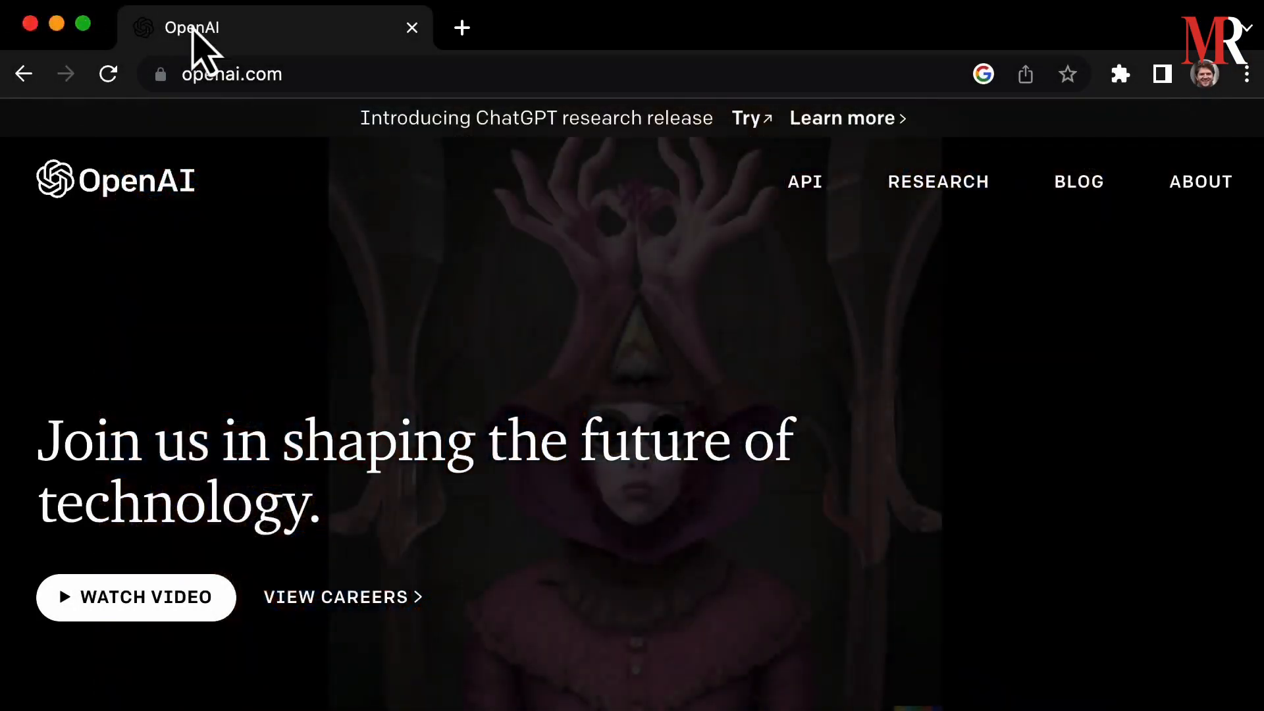
- Open the OpenAI API overview page from the openai.com top navigation
click(803, 180)
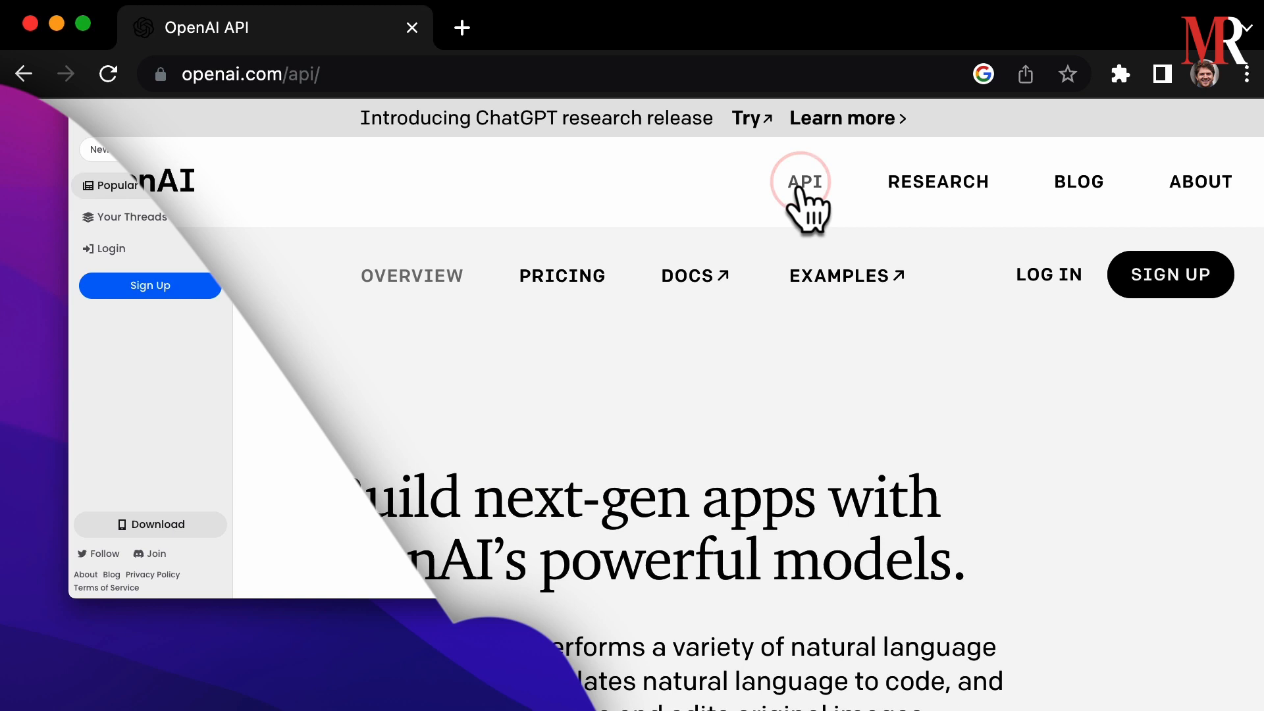
click(838, 32)
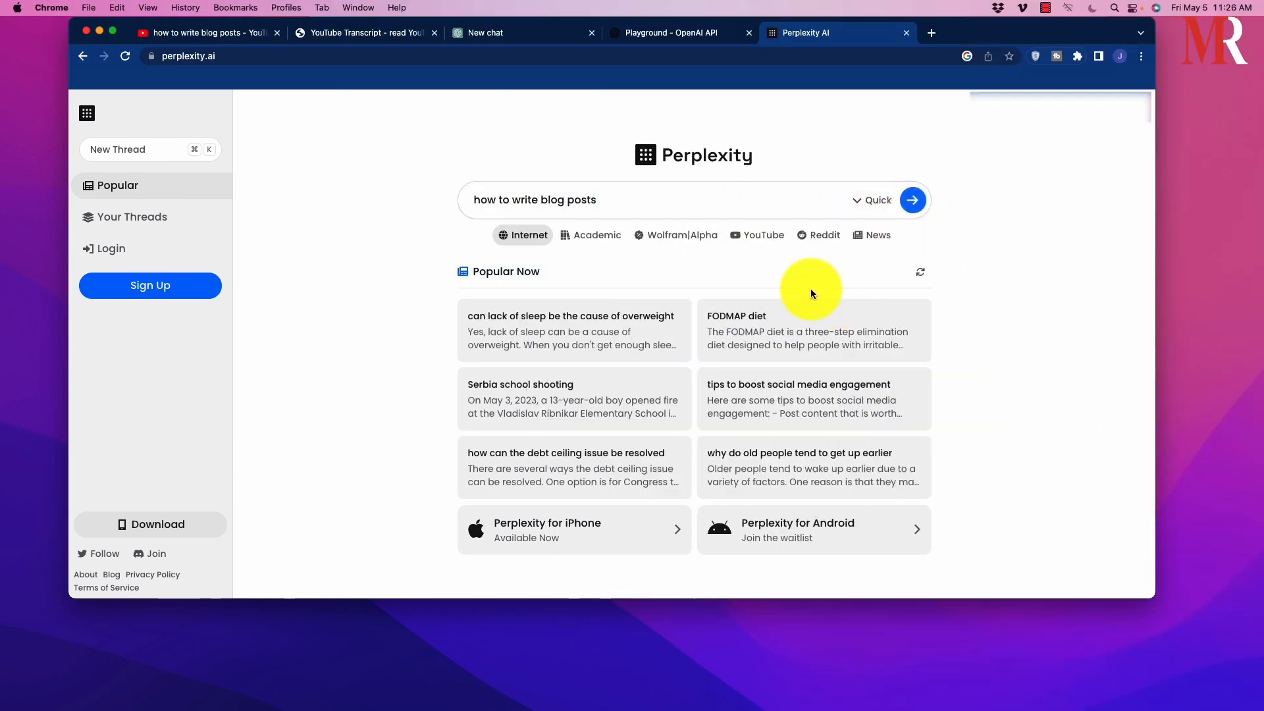
- Submit the 'how to write blog posts' query to Perplexity
click(912, 199)
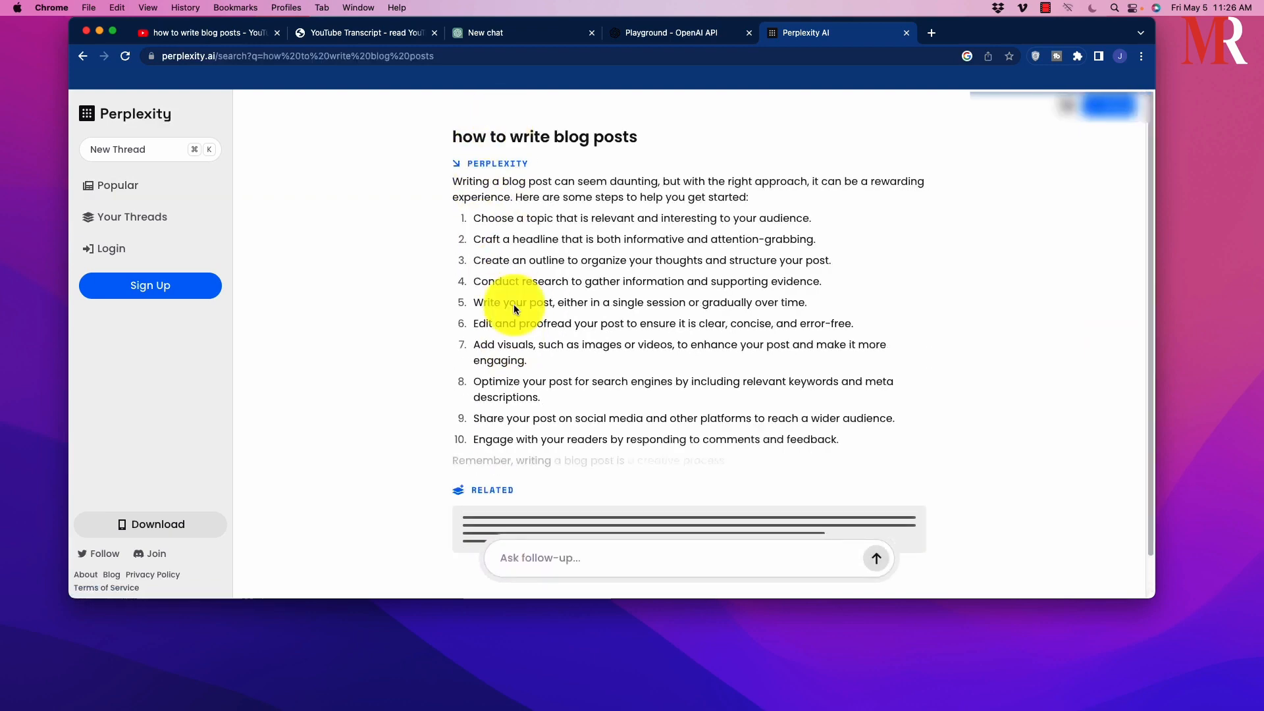
click(665, 32)
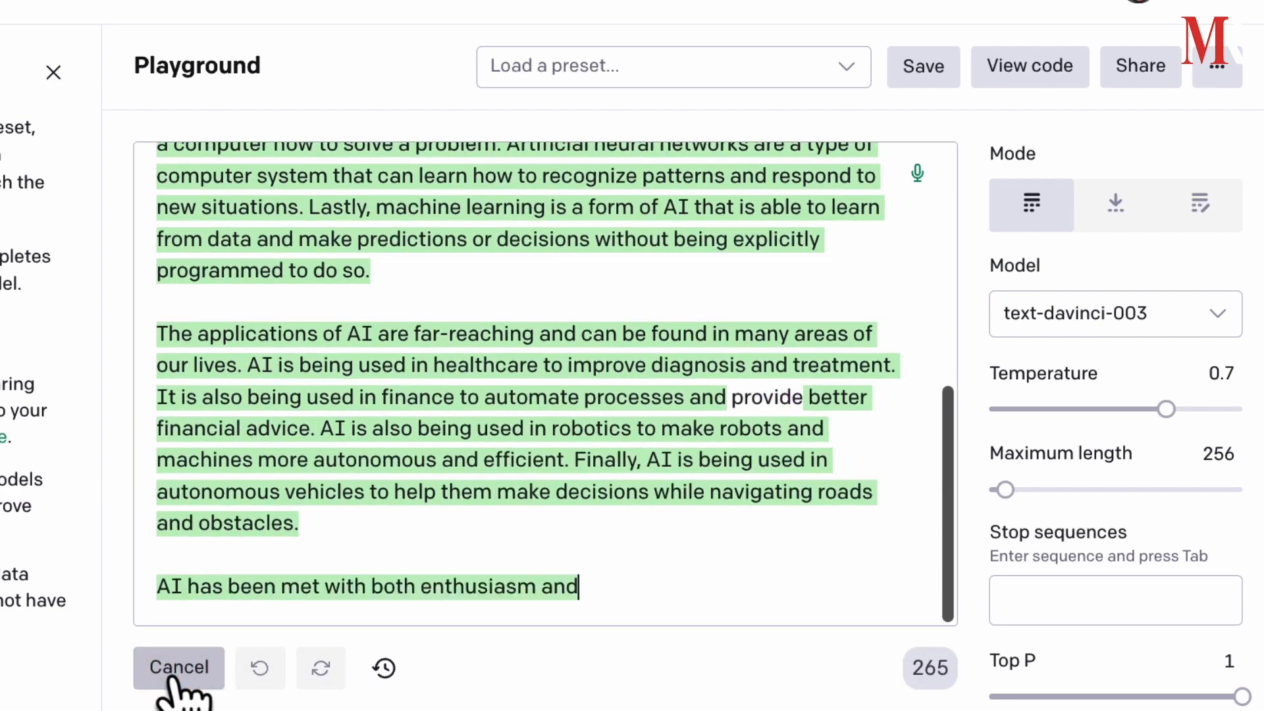
- Generate more of the AI essay, then request a zodiac sign column for the honourees table
click(179, 667)
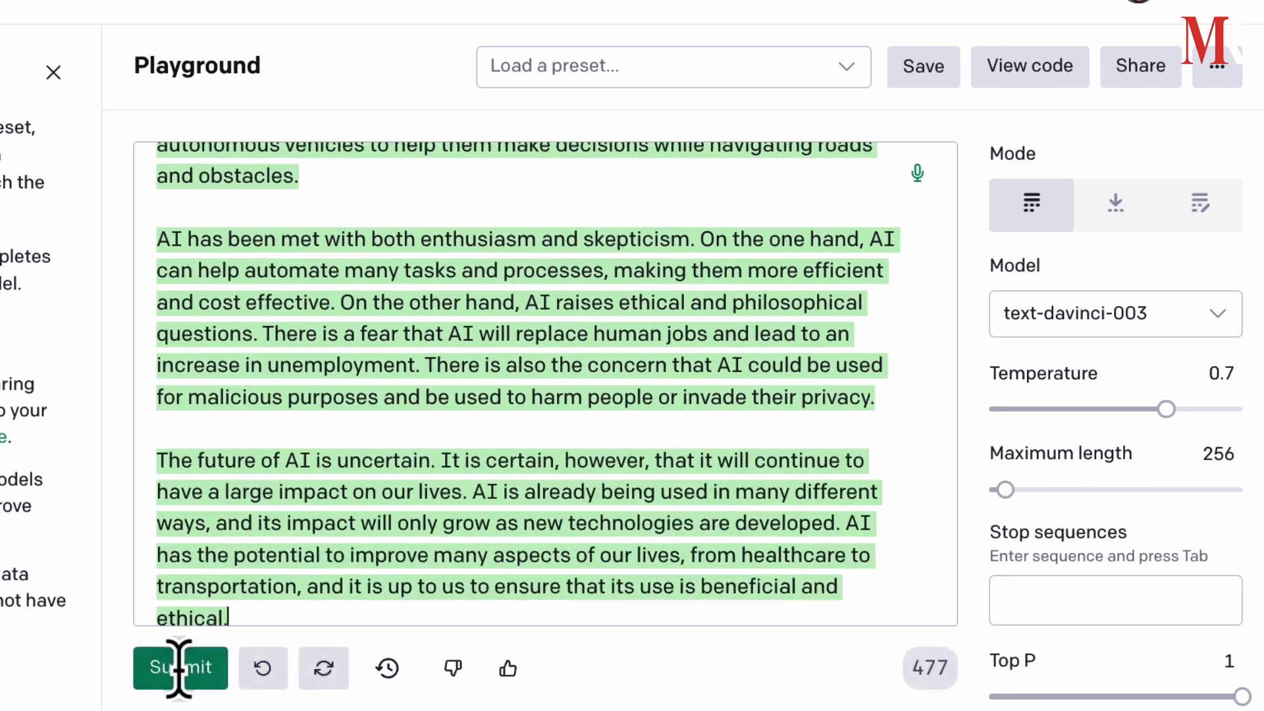
click(179, 668)
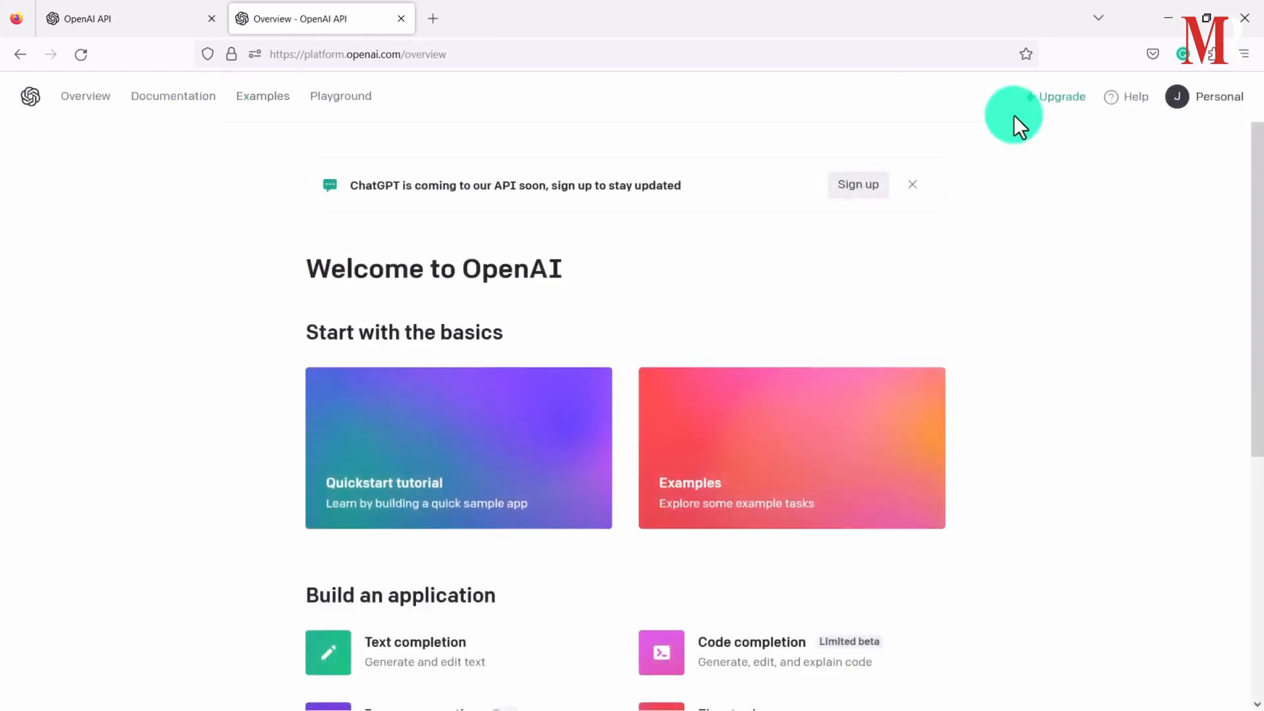
click(340, 96)
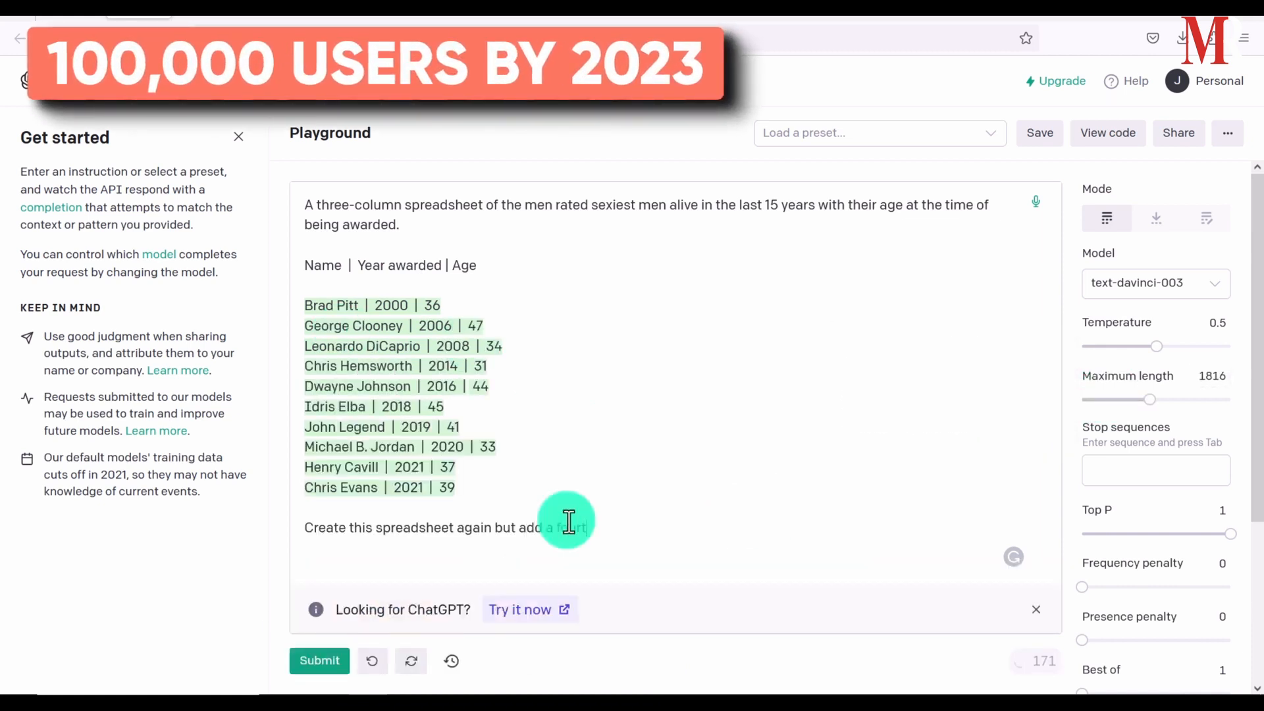
text(column that includes their zodiac s)
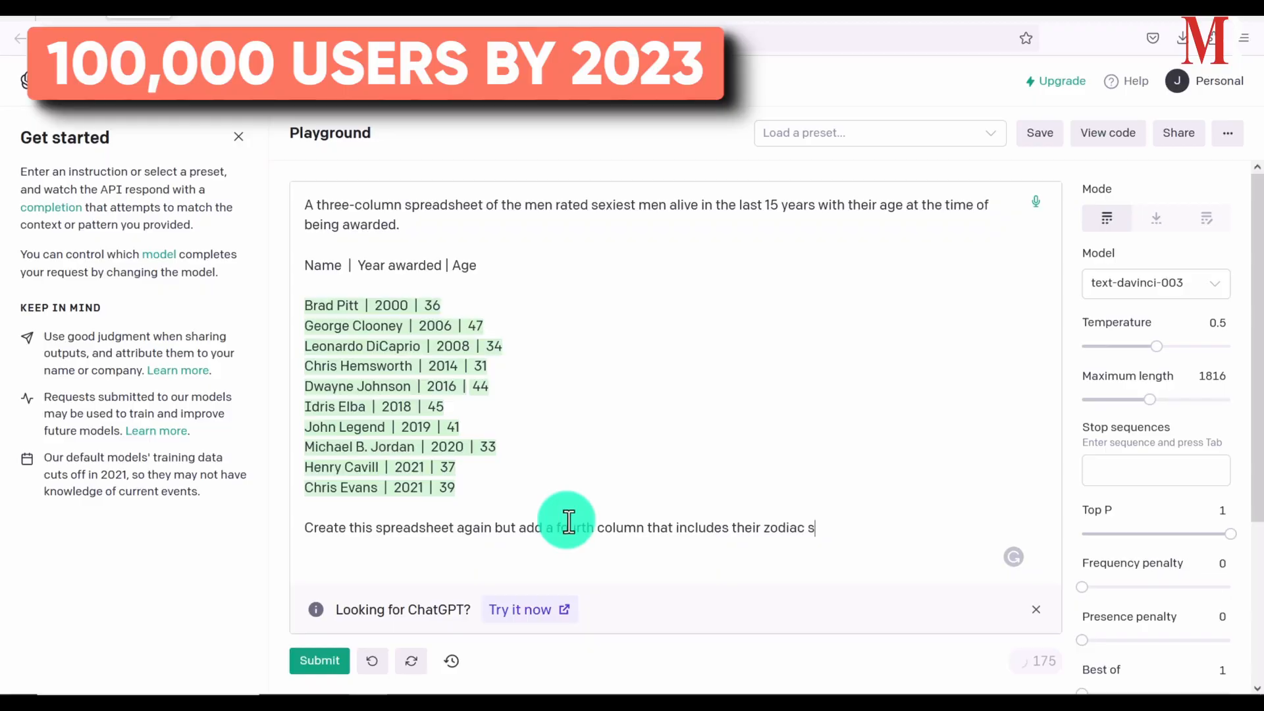